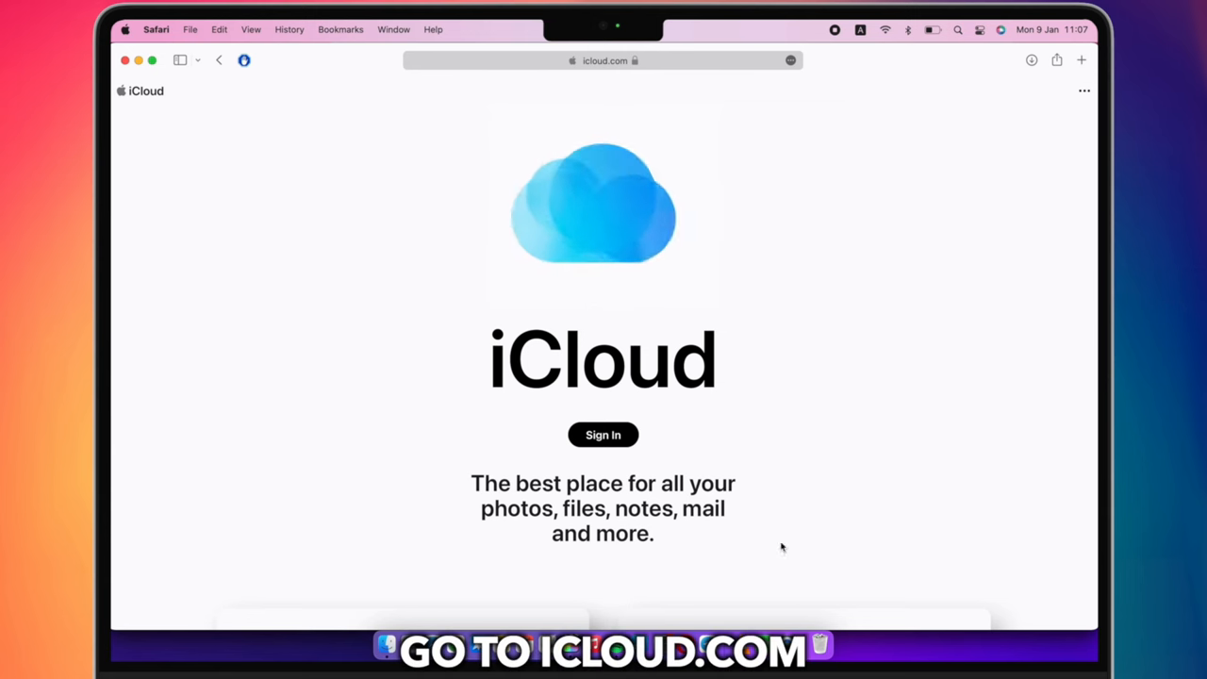
- Sign in to icloud.com with the Apple ID, authenticating via Continue with Touch ID until Done
click(604, 434)
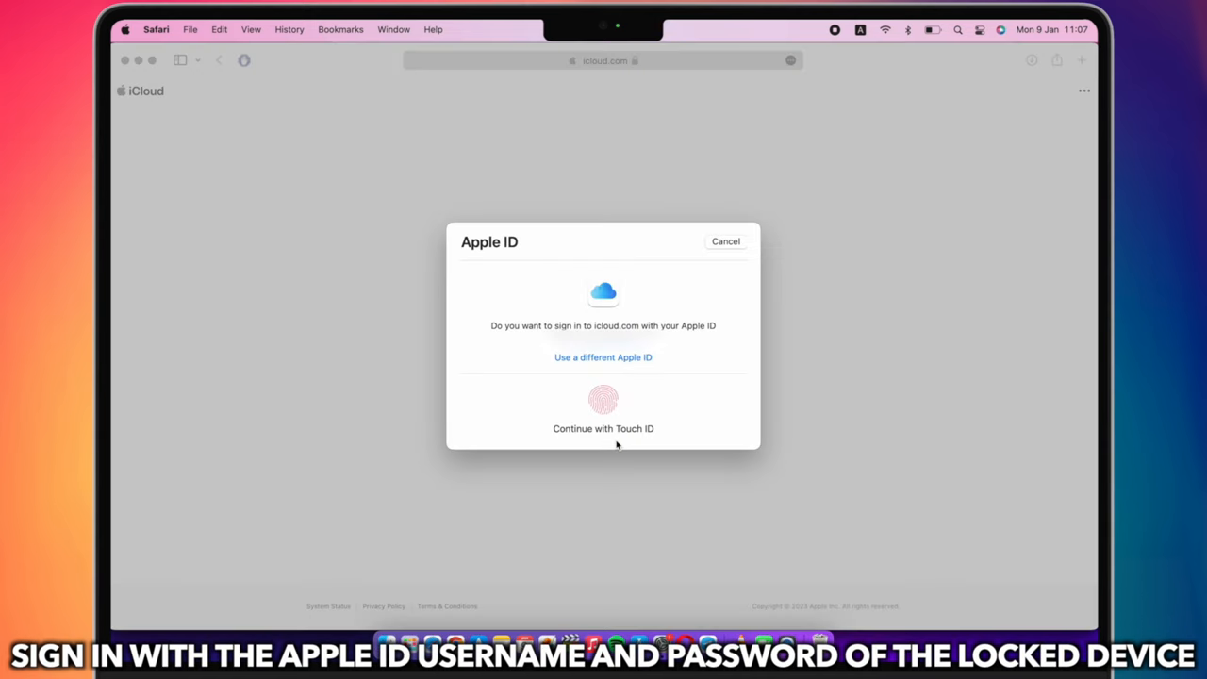
click(603, 399)
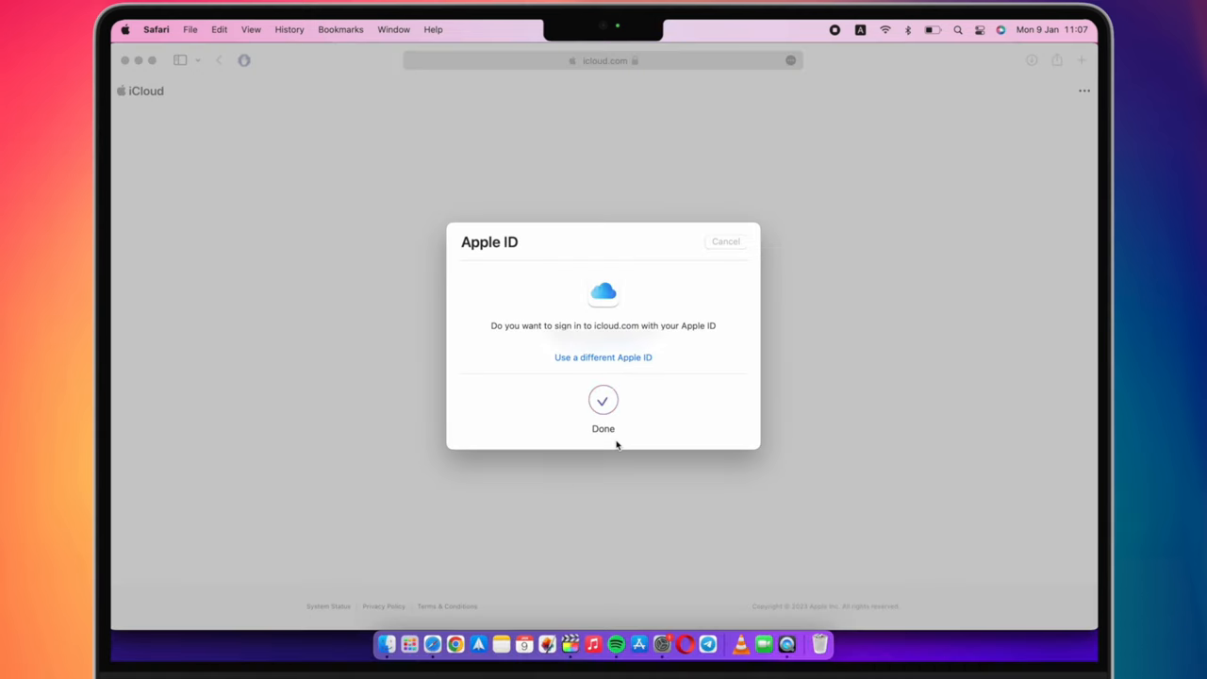
click(604, 400)
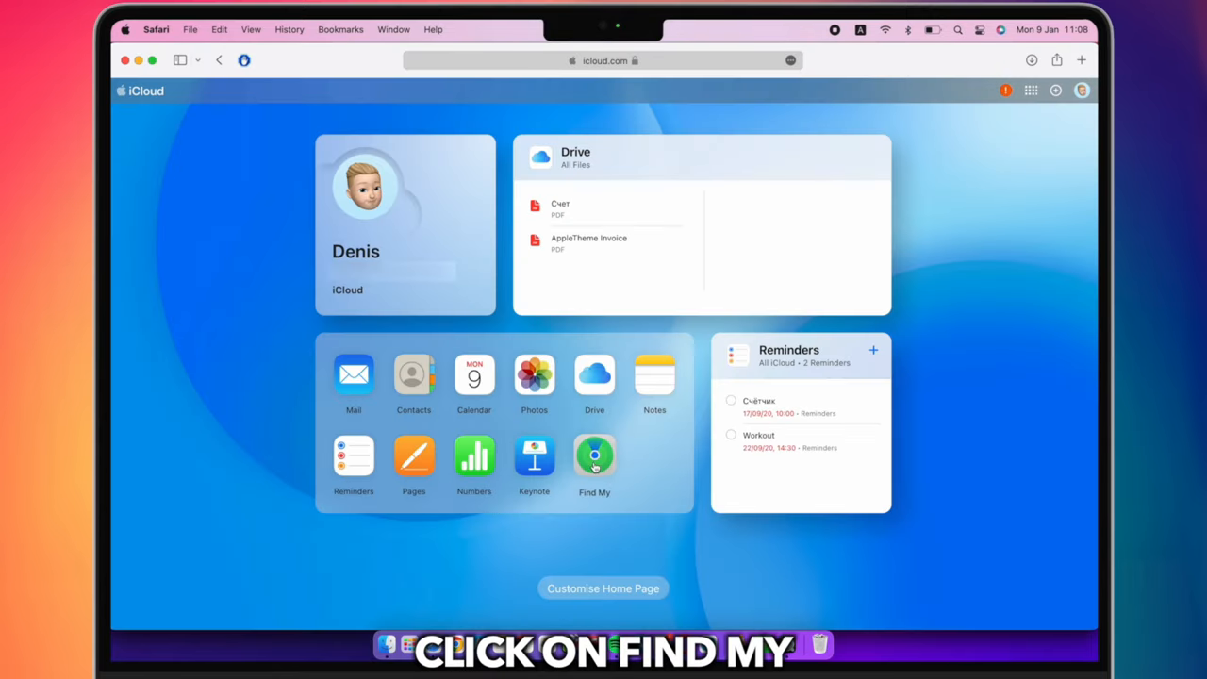
- In Find Devices, select the iPad from All Devices and choose Remove from Account
click(594, 458)
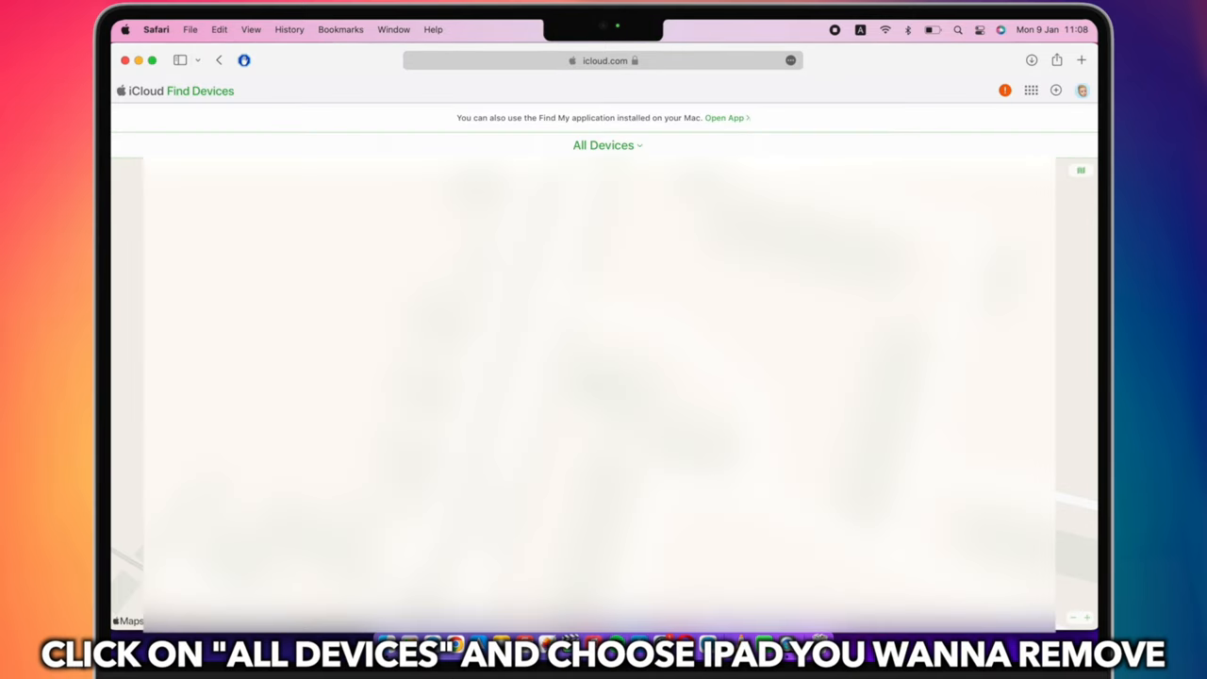
click(607, 143)
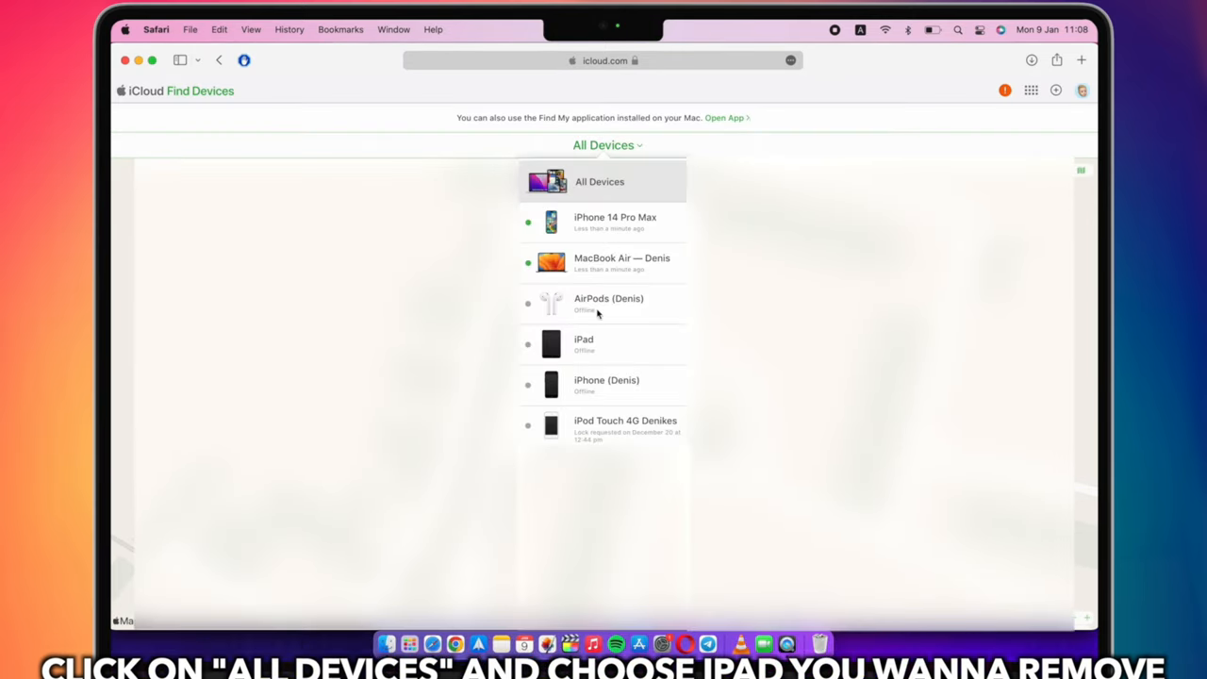
click(584, 343)
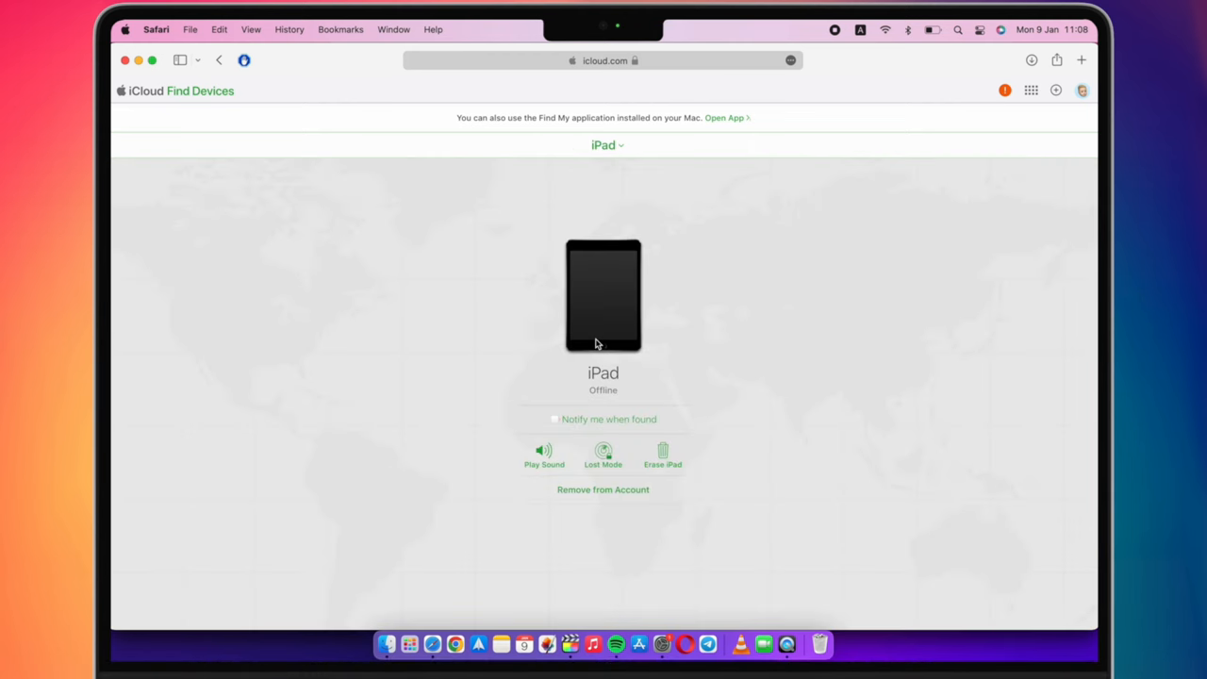
click(604, 490)
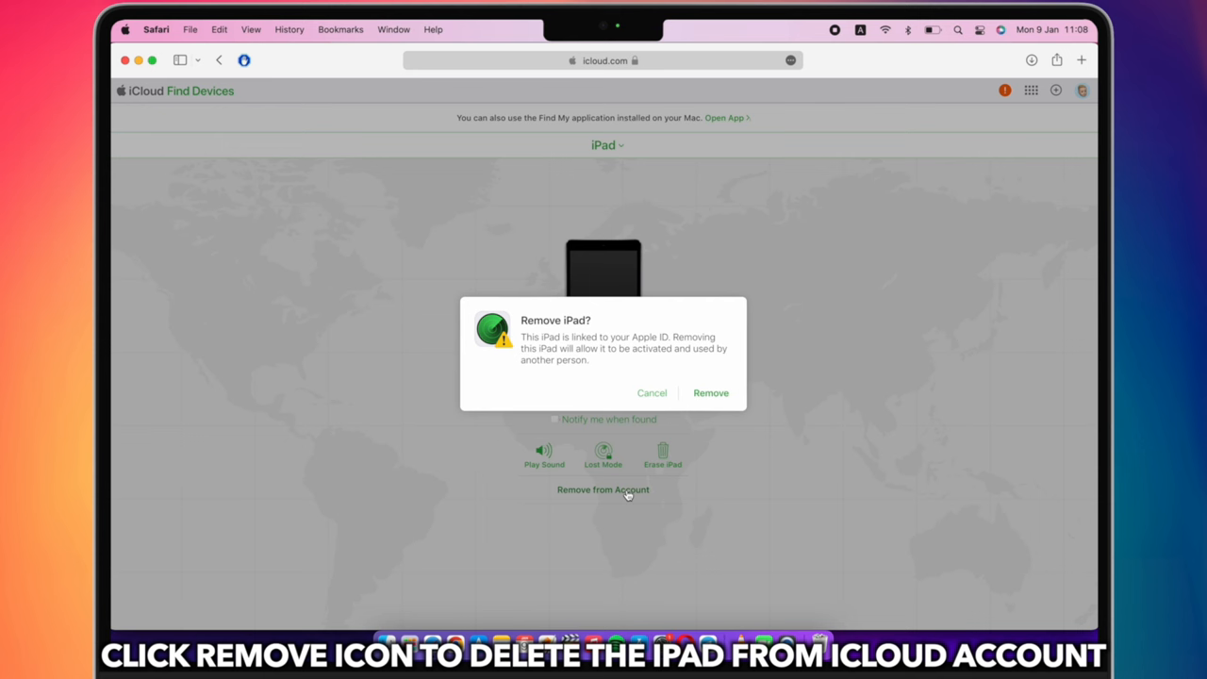
mouse_move(701, 409)
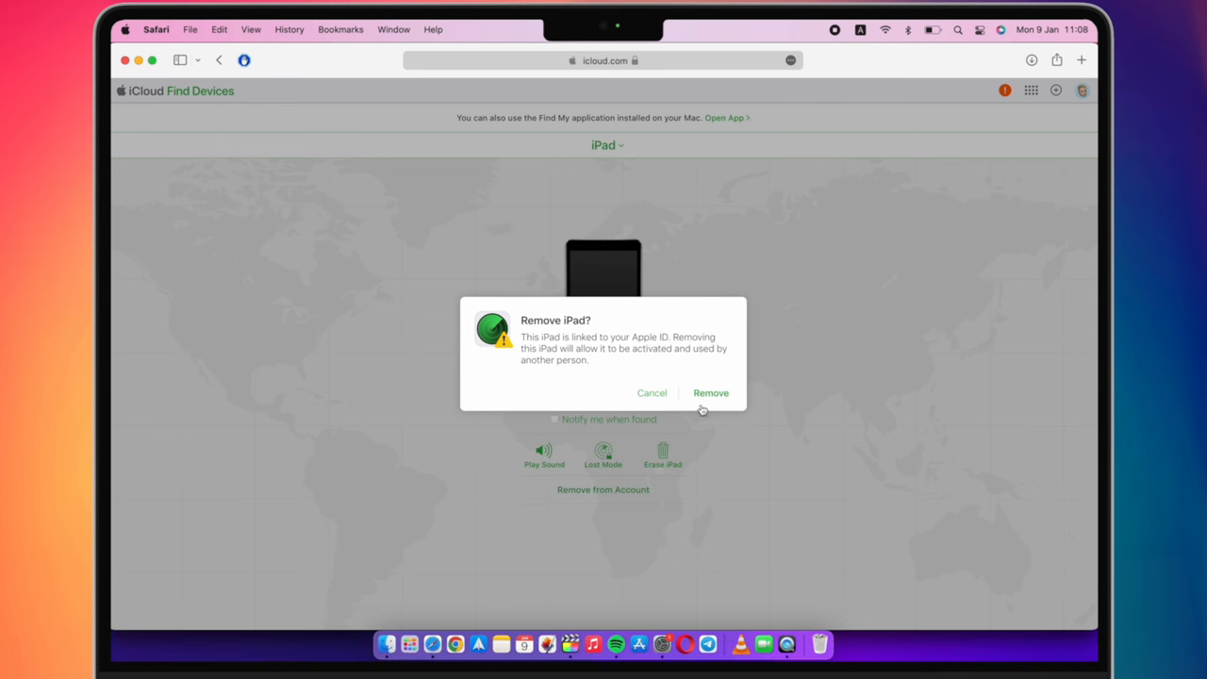
mouse_move(732, 426)
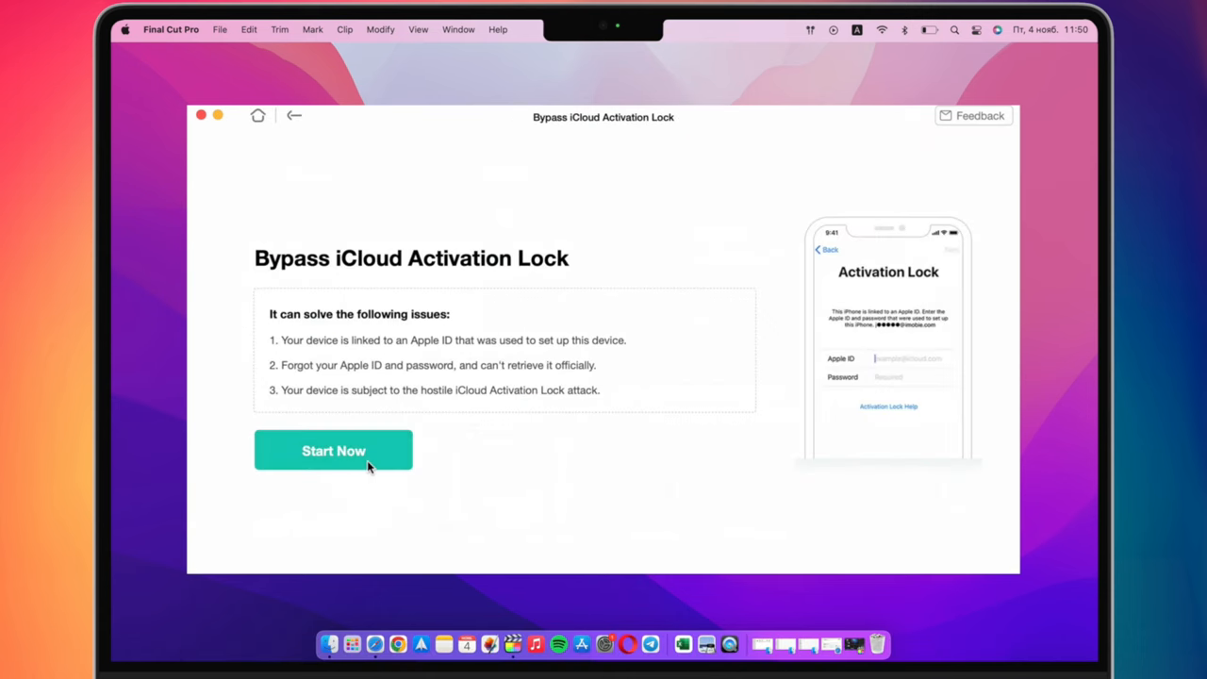
- Start the bypass tool, let it detect the iPad mini 3, then start the jailbreak
click(332, 449)
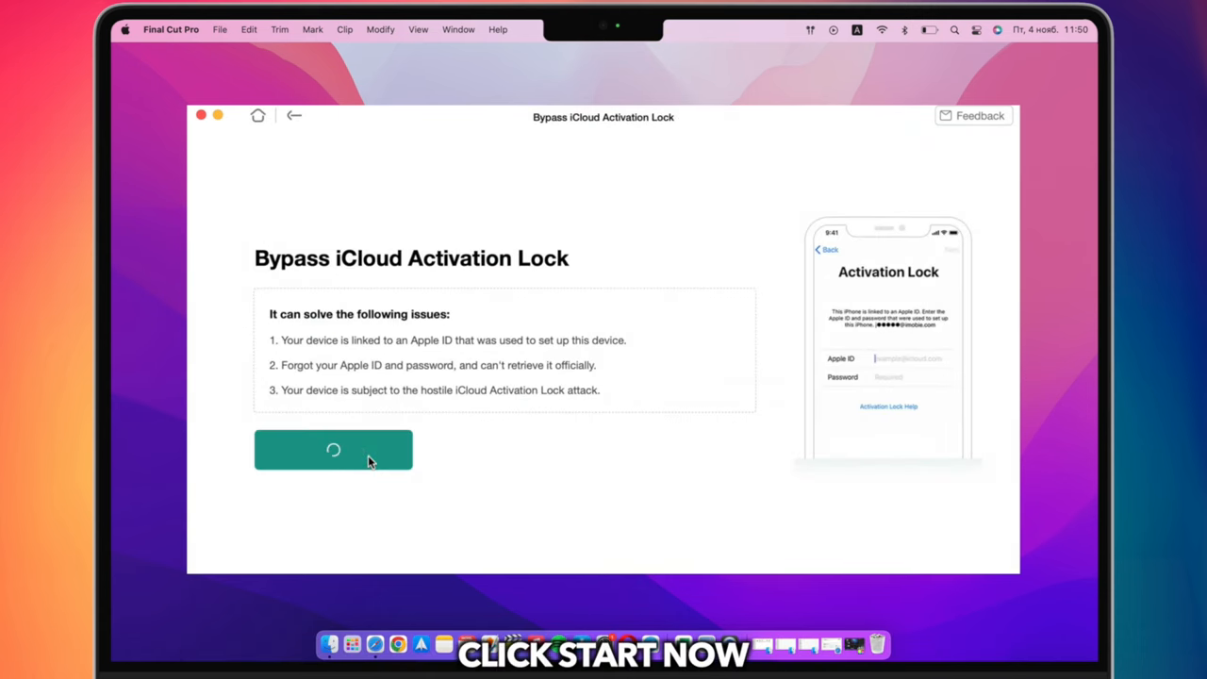
click(332, 448)
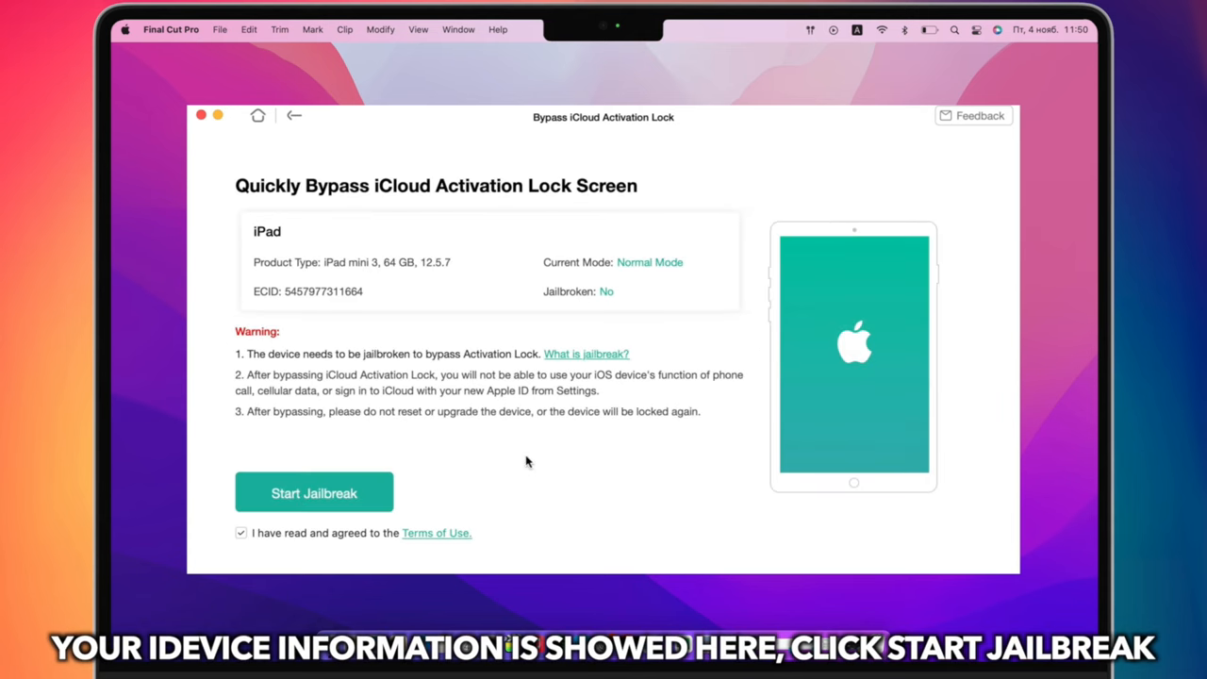
click(313, 492)
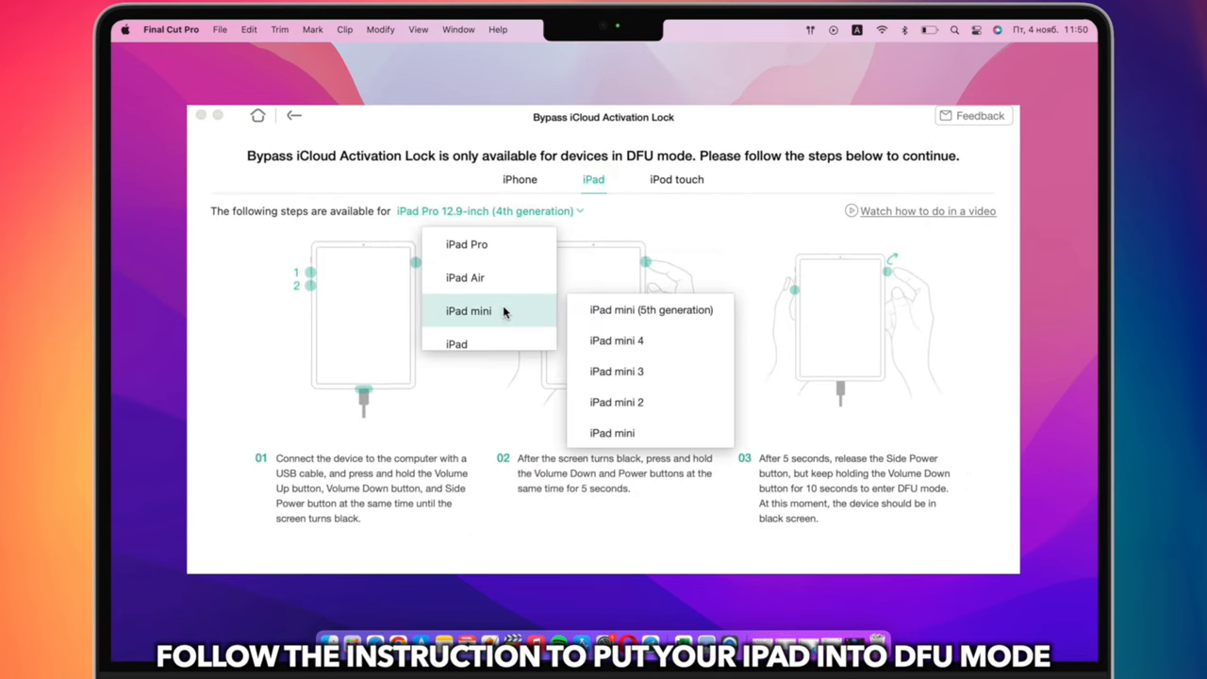
- Choose iPad mini 3 for DFU instructions, then run Bypass Now, reaching 50%
click(616, 370)
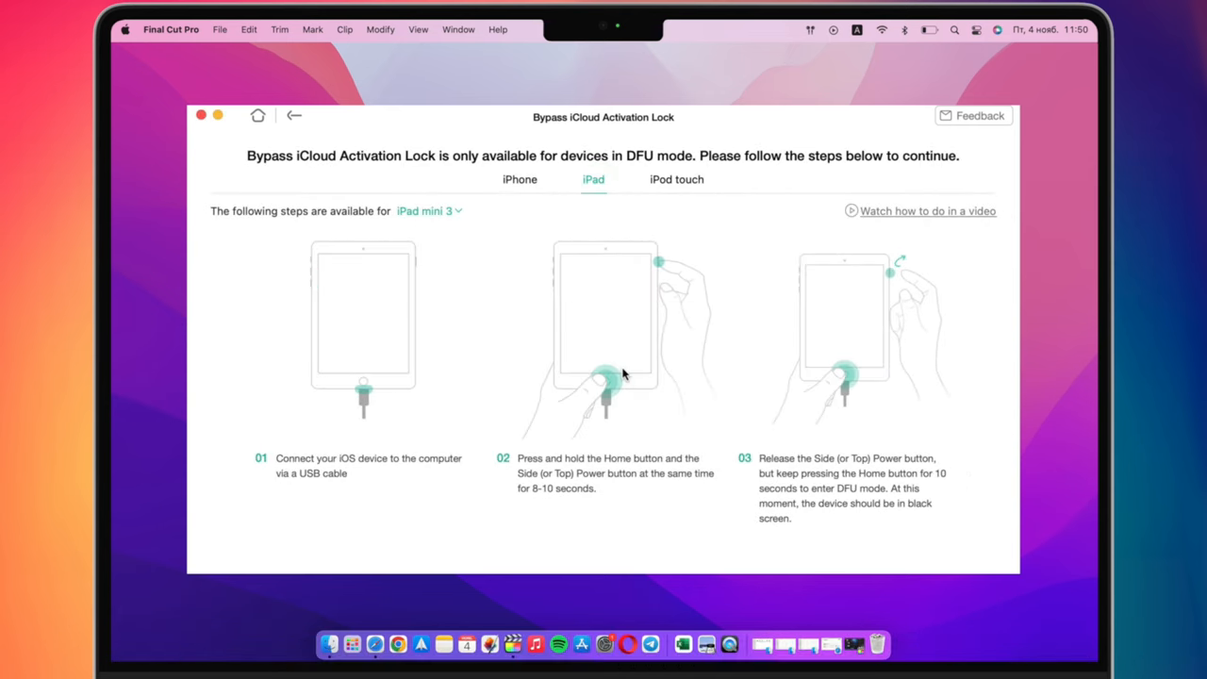
mouse_move(709, 370)
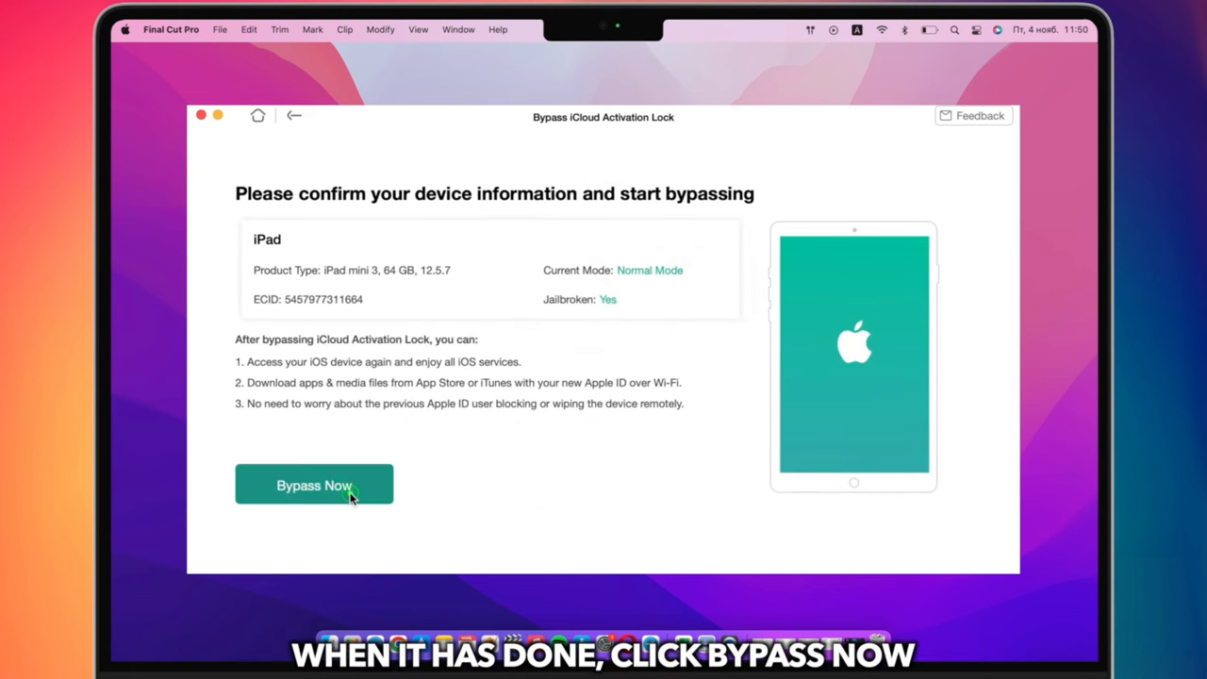
click(313, 484)
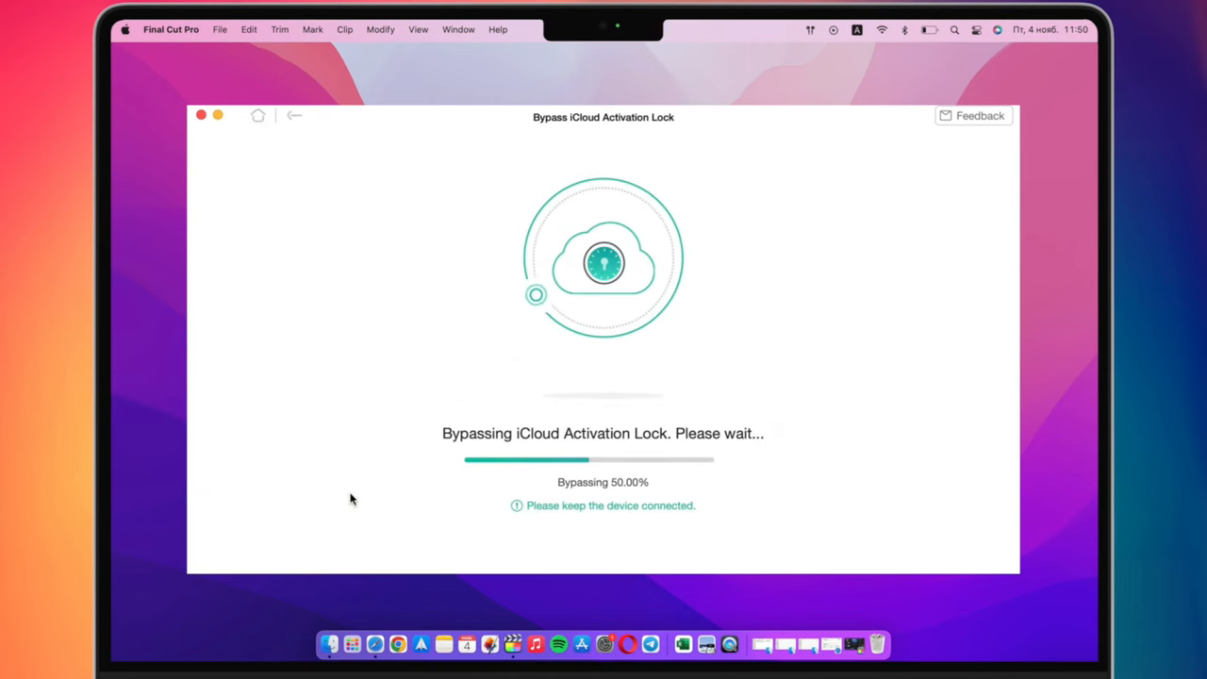